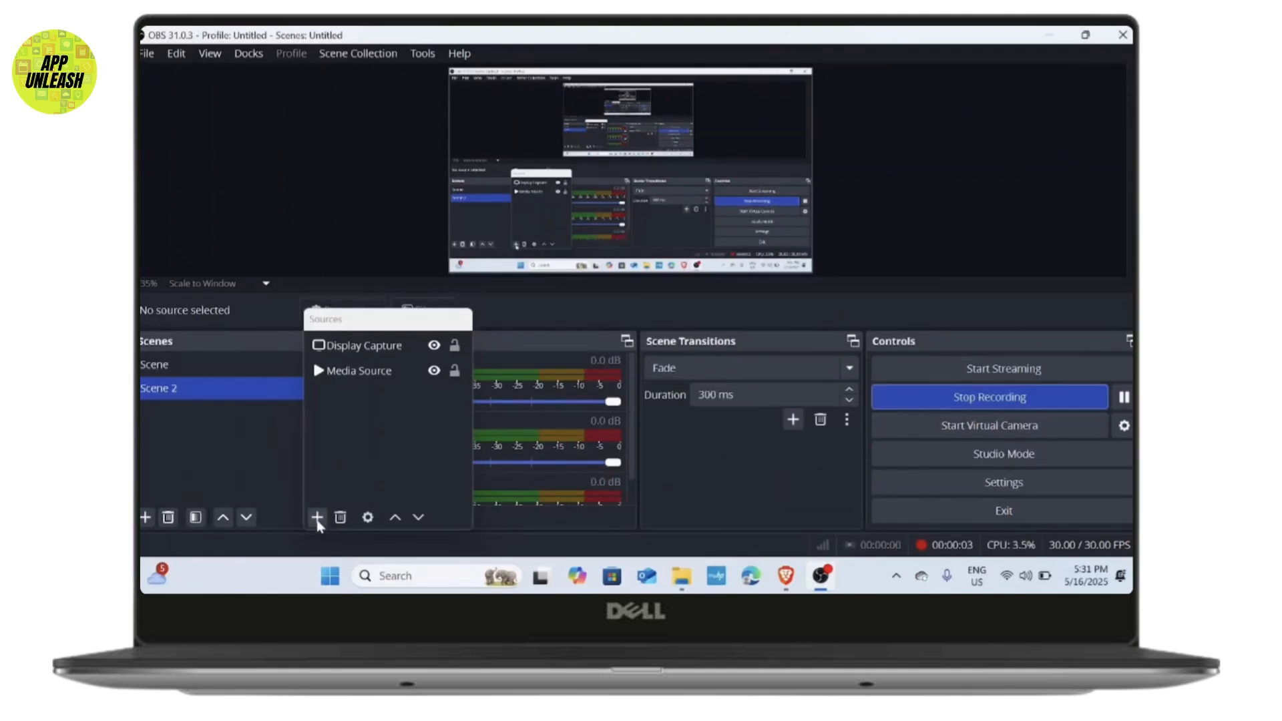
- Add a Video Capture Device source to Scene 2 from the Sources panel's add menu
click(317, 517)
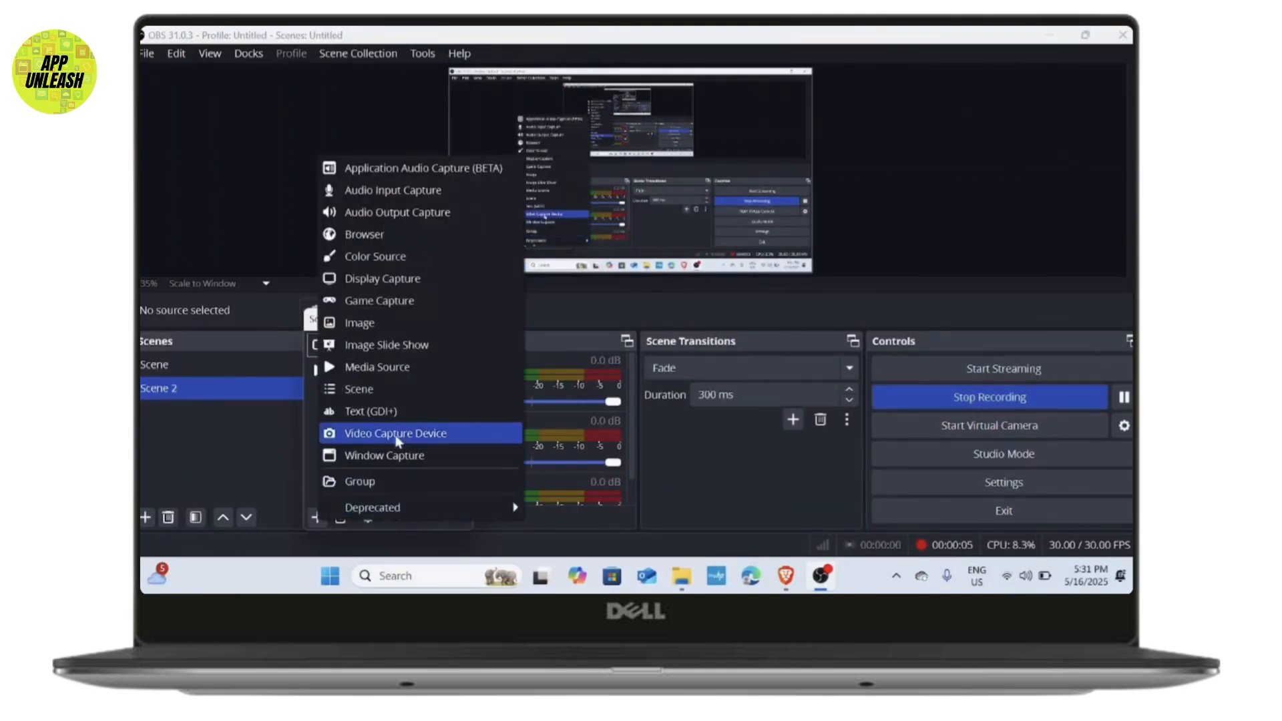
click(396, 433)
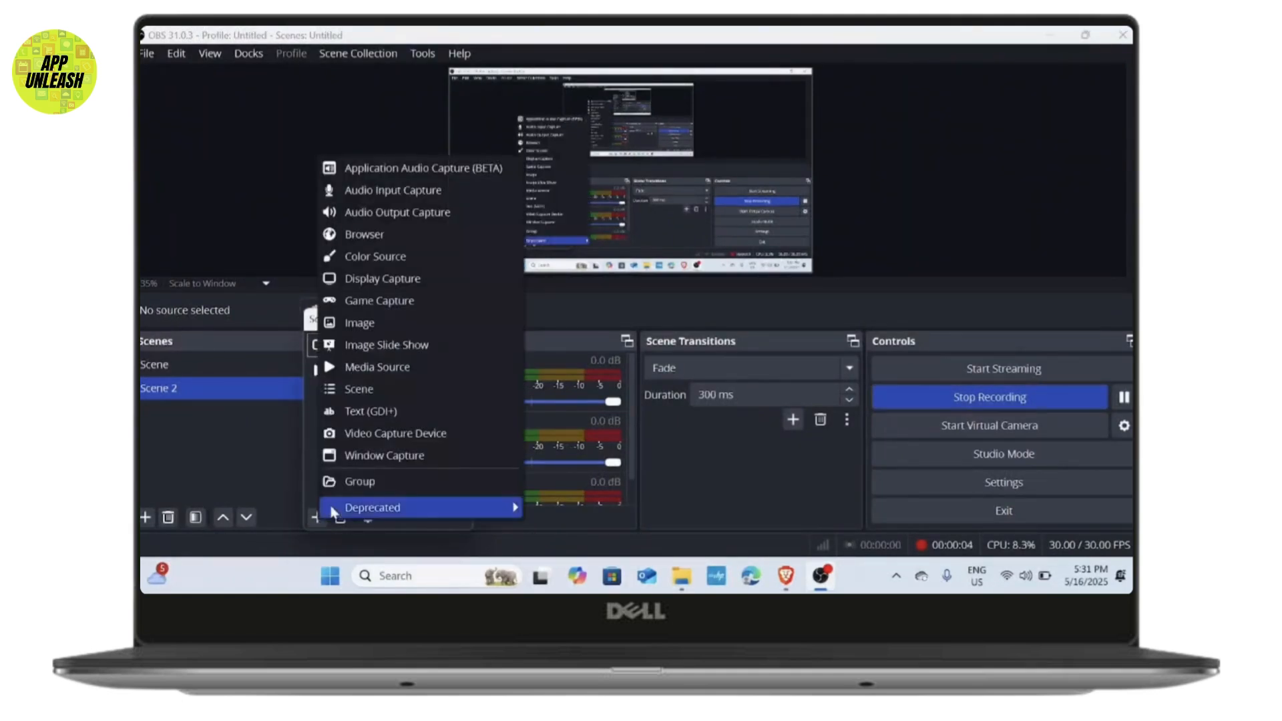
click(395, 433)
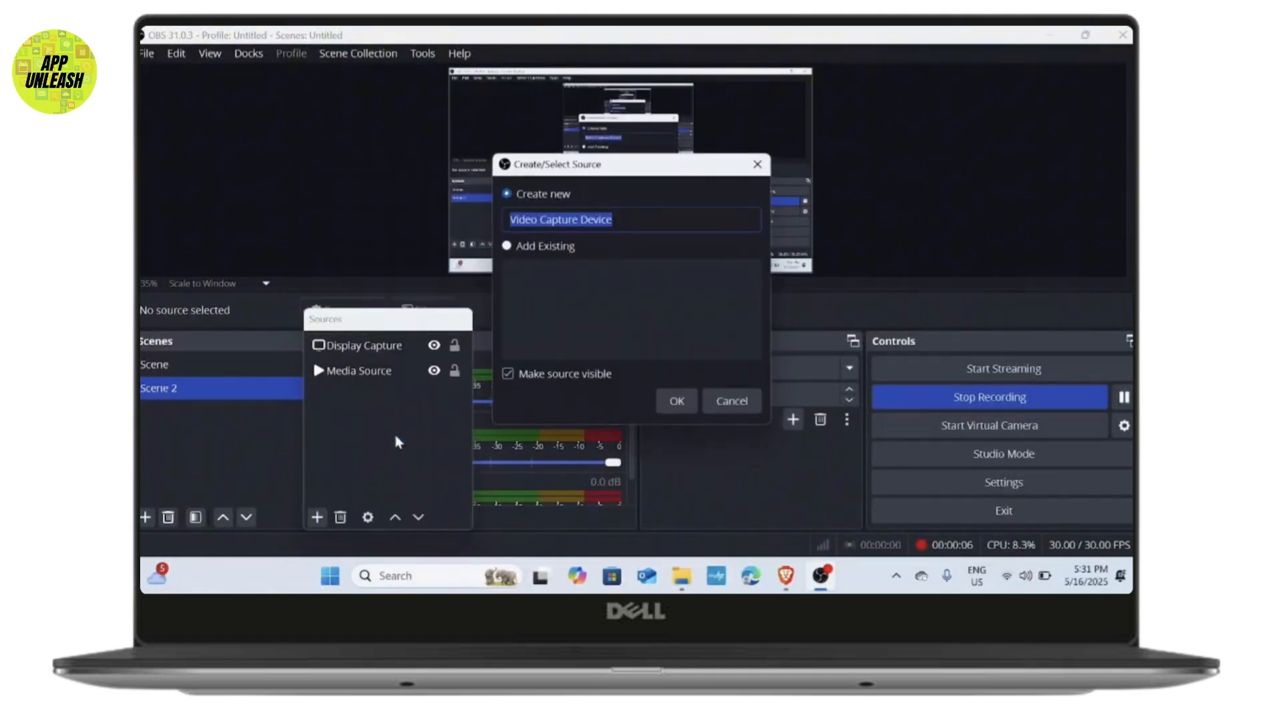